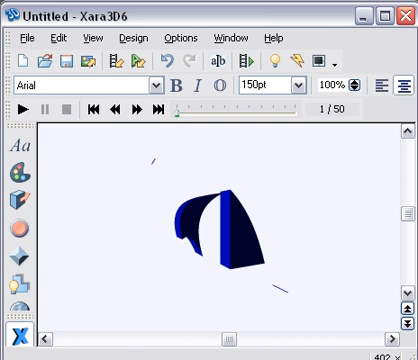
mouse_move(193, 179)
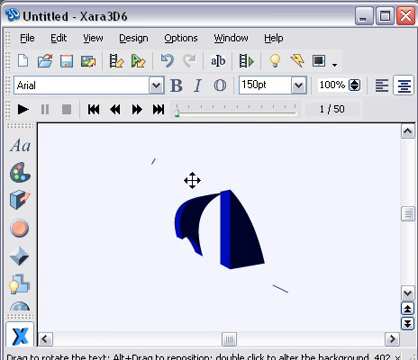
mouse_move(243, 232)
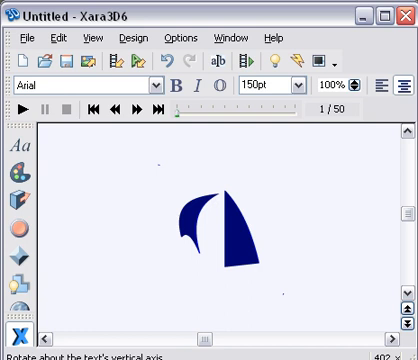
mouse_move(280, 258)
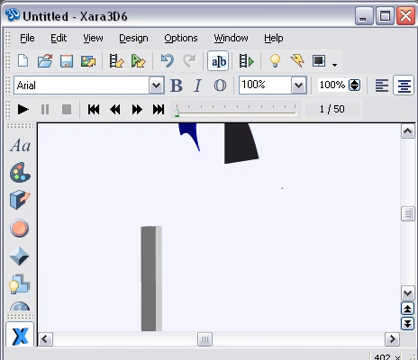
mouse_move(17, 170)
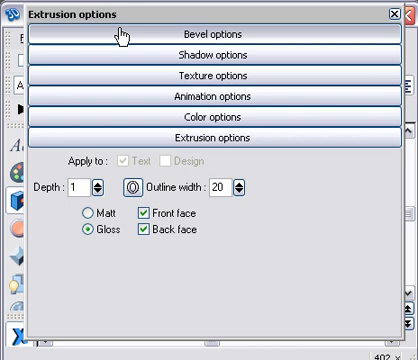
Switch from the extrusion settings to the bevel settings.
click(209, 33)
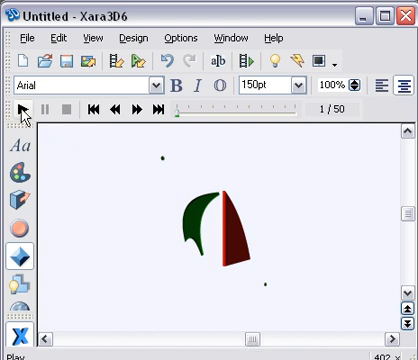
Play the animation so the green and red sails rotate.
click(13, 110)
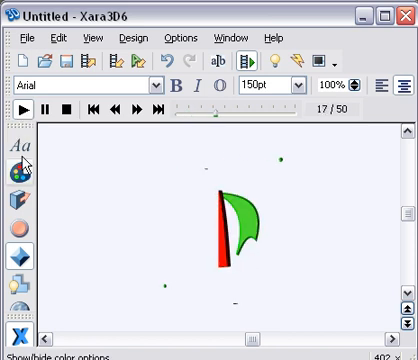